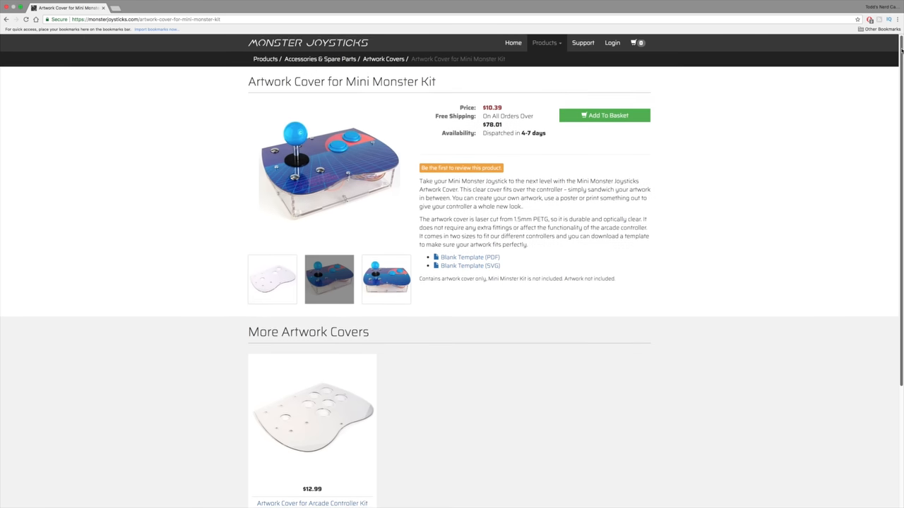
Step: Browse the product thumbnails, ending with the third photo (blue-patterned cover) as the main picture
scroll("down", 3)
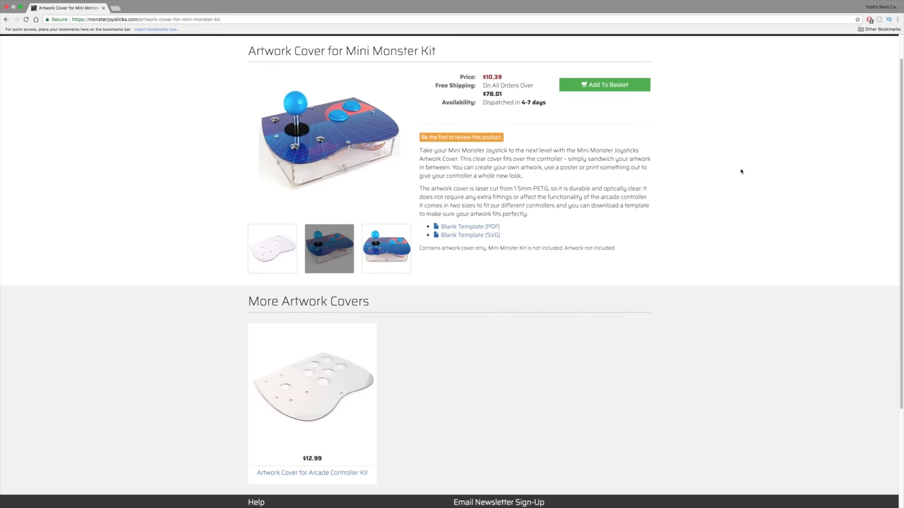
left_click(271, 249)
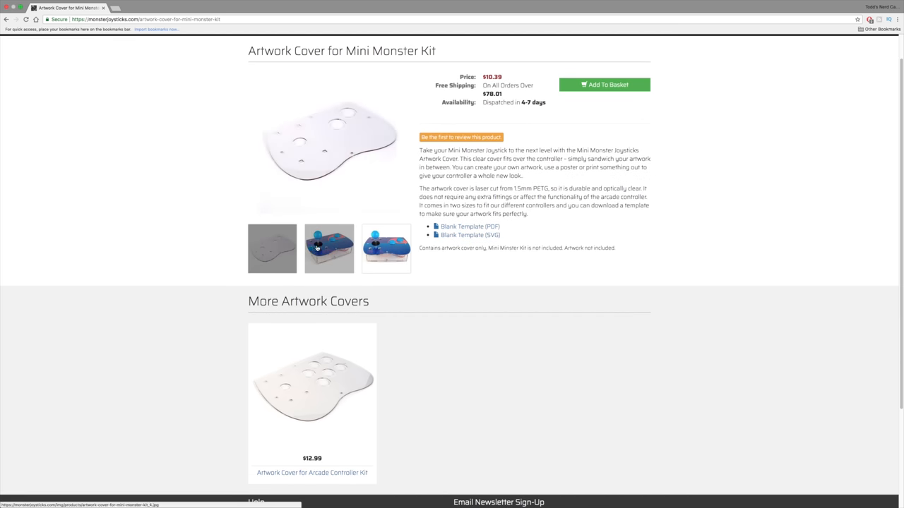
left_click(385, 249)
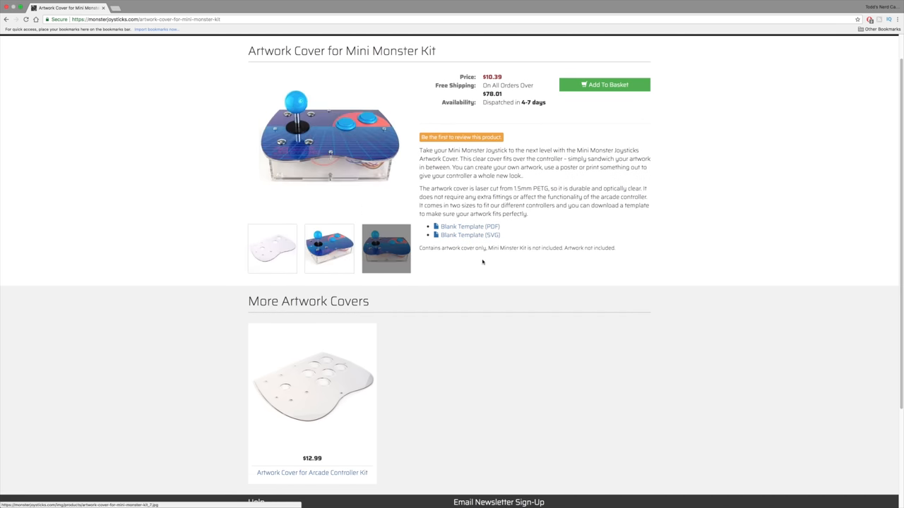